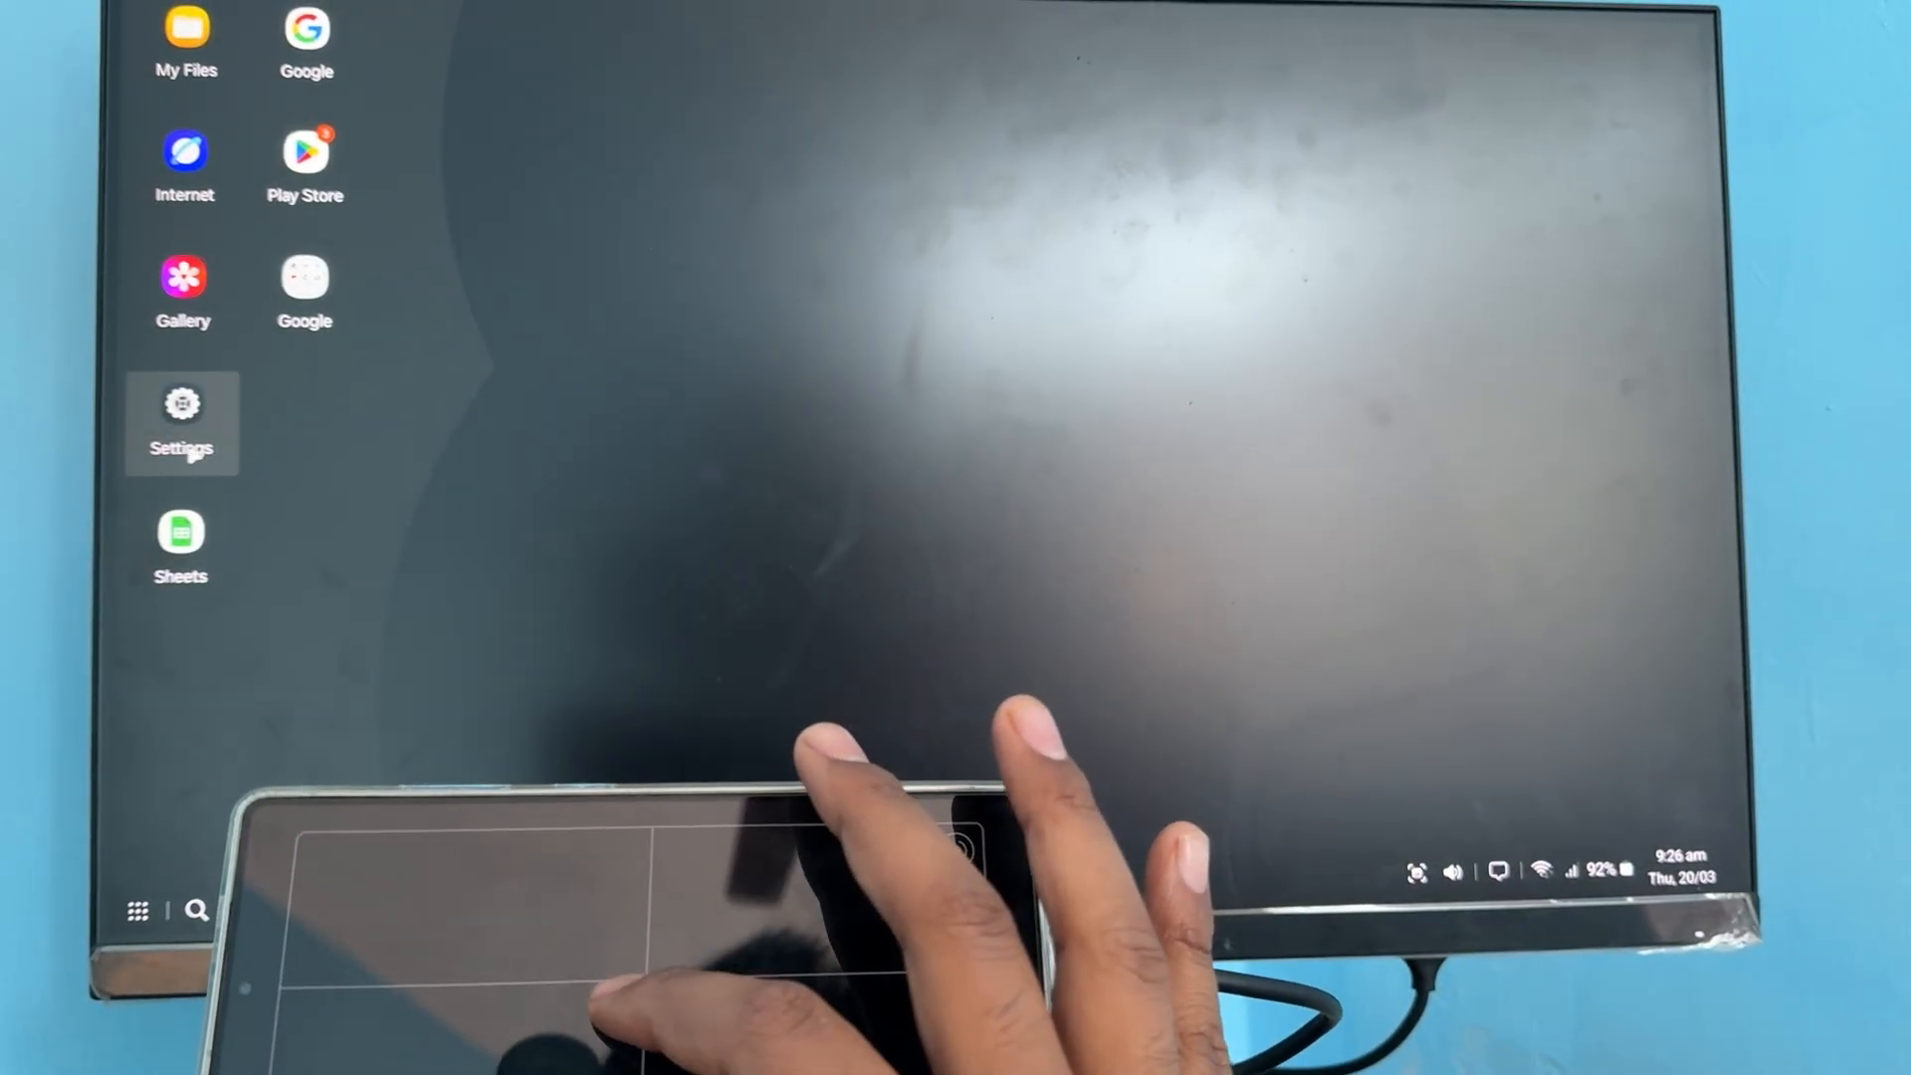
Launch Settings from the DeX desktop and go to the Samsung DeX section.
{"action": "left_click", "coordinate": [183, 404]}
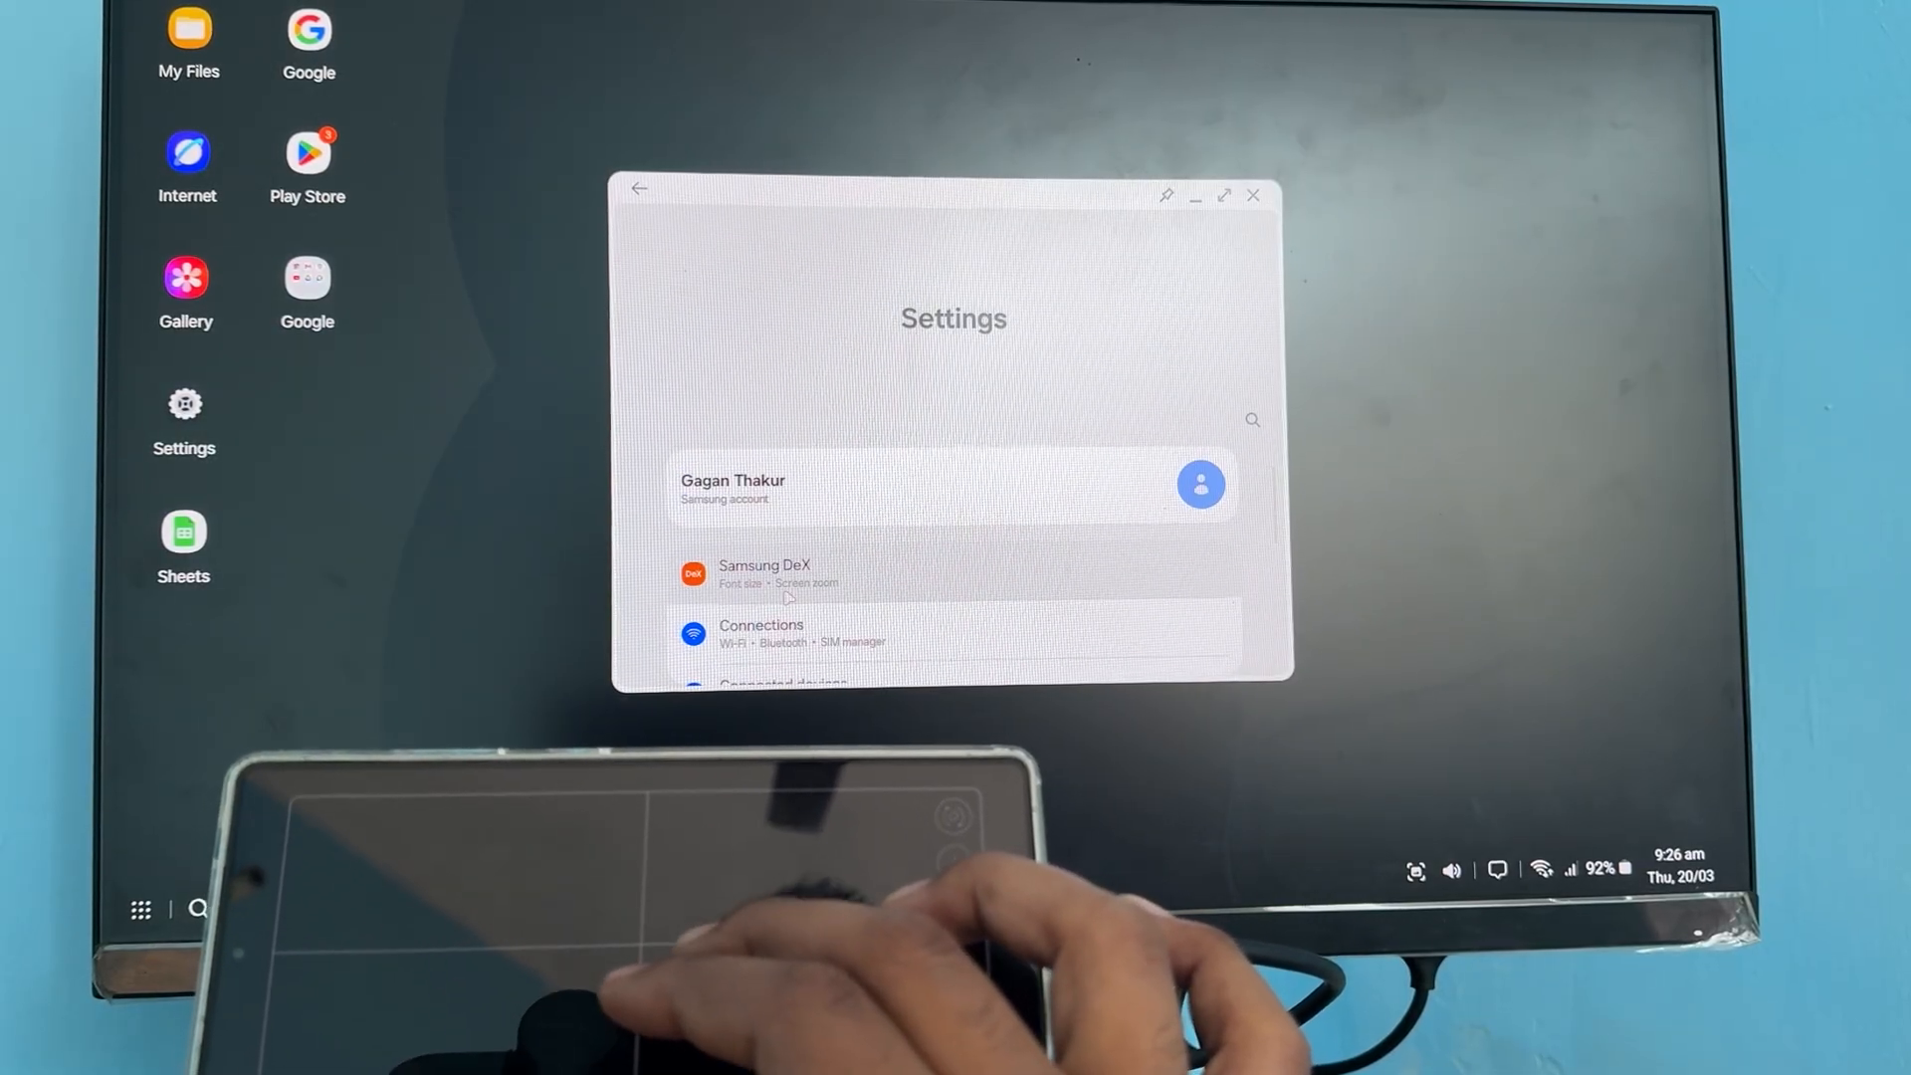
{"action": "left_click", "coordinate": [765, 575]}
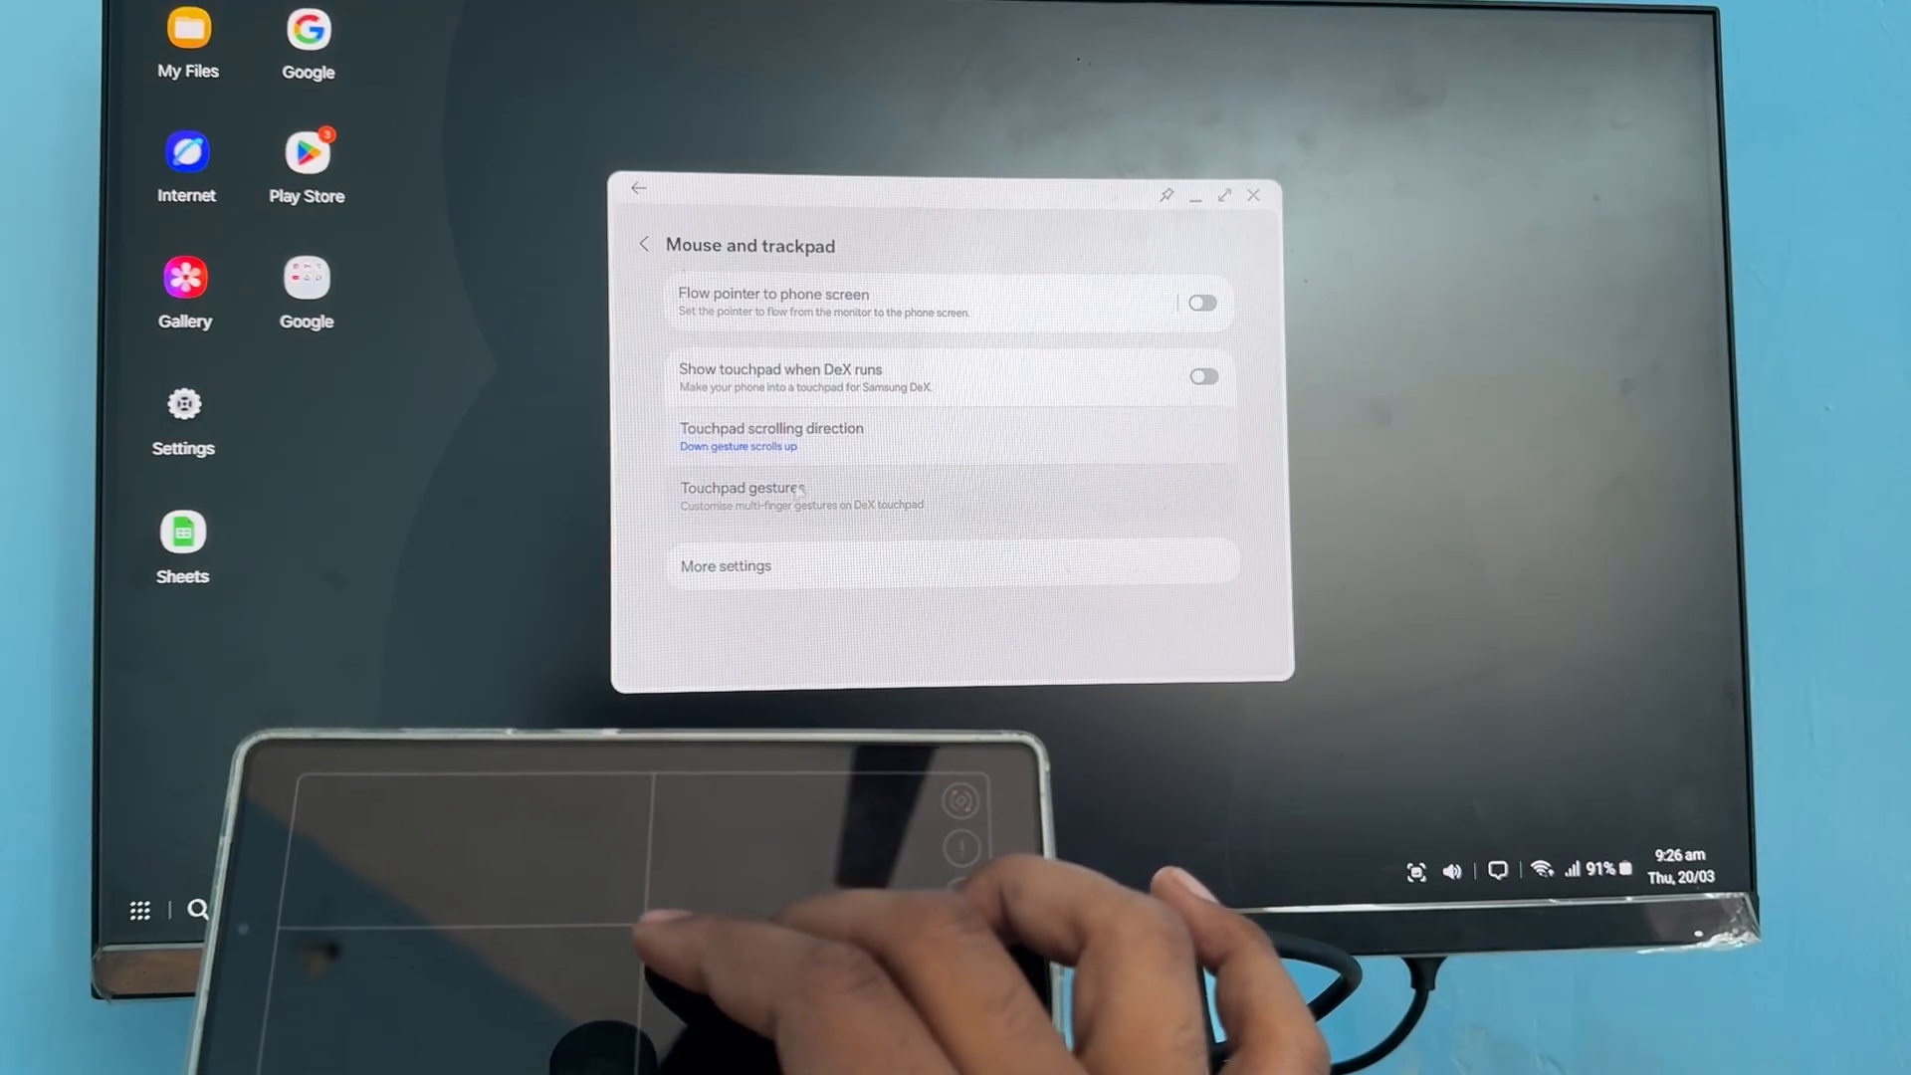
Show the additional mouse settings and scroll down to Pointer size and colour.
{"action": "left_click", "coordinate": [726, 567]}
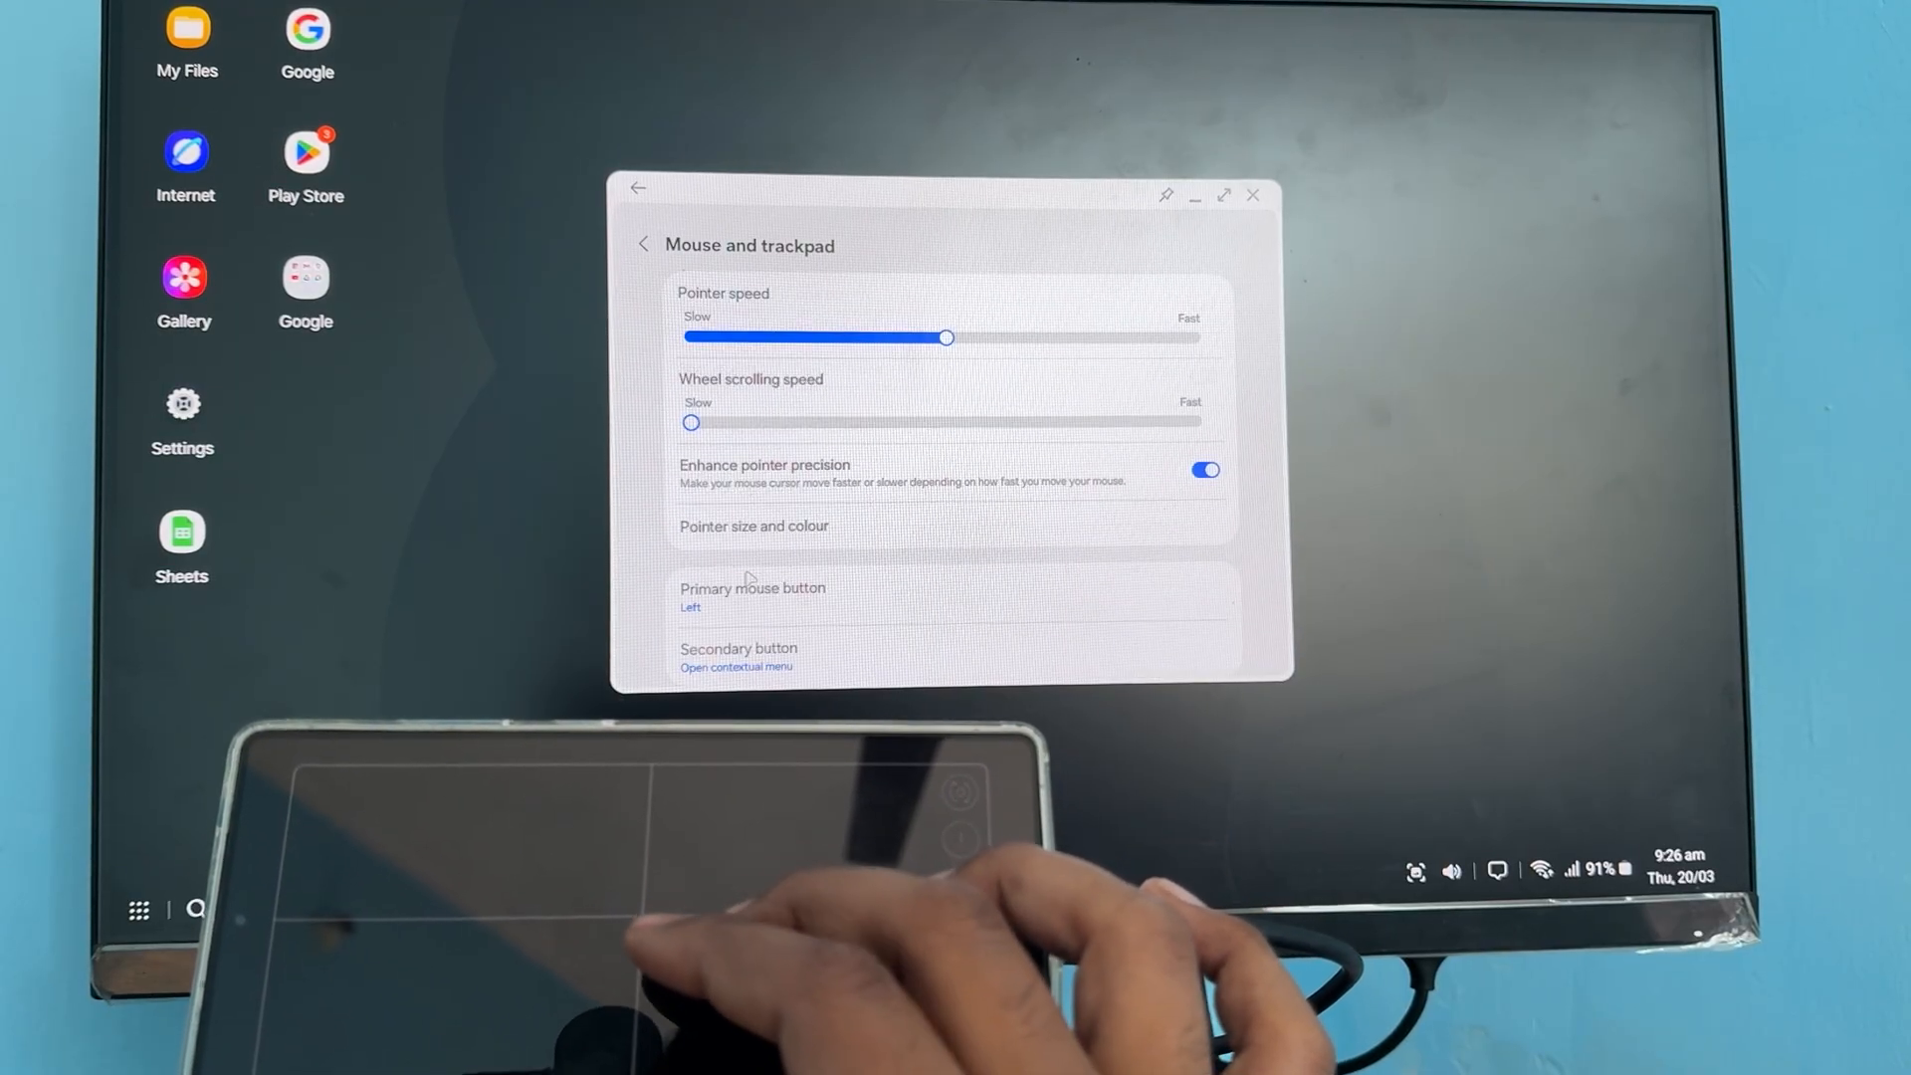
{"action": "scroll", "scroll_direction": "down", "scroll_amount": 3}
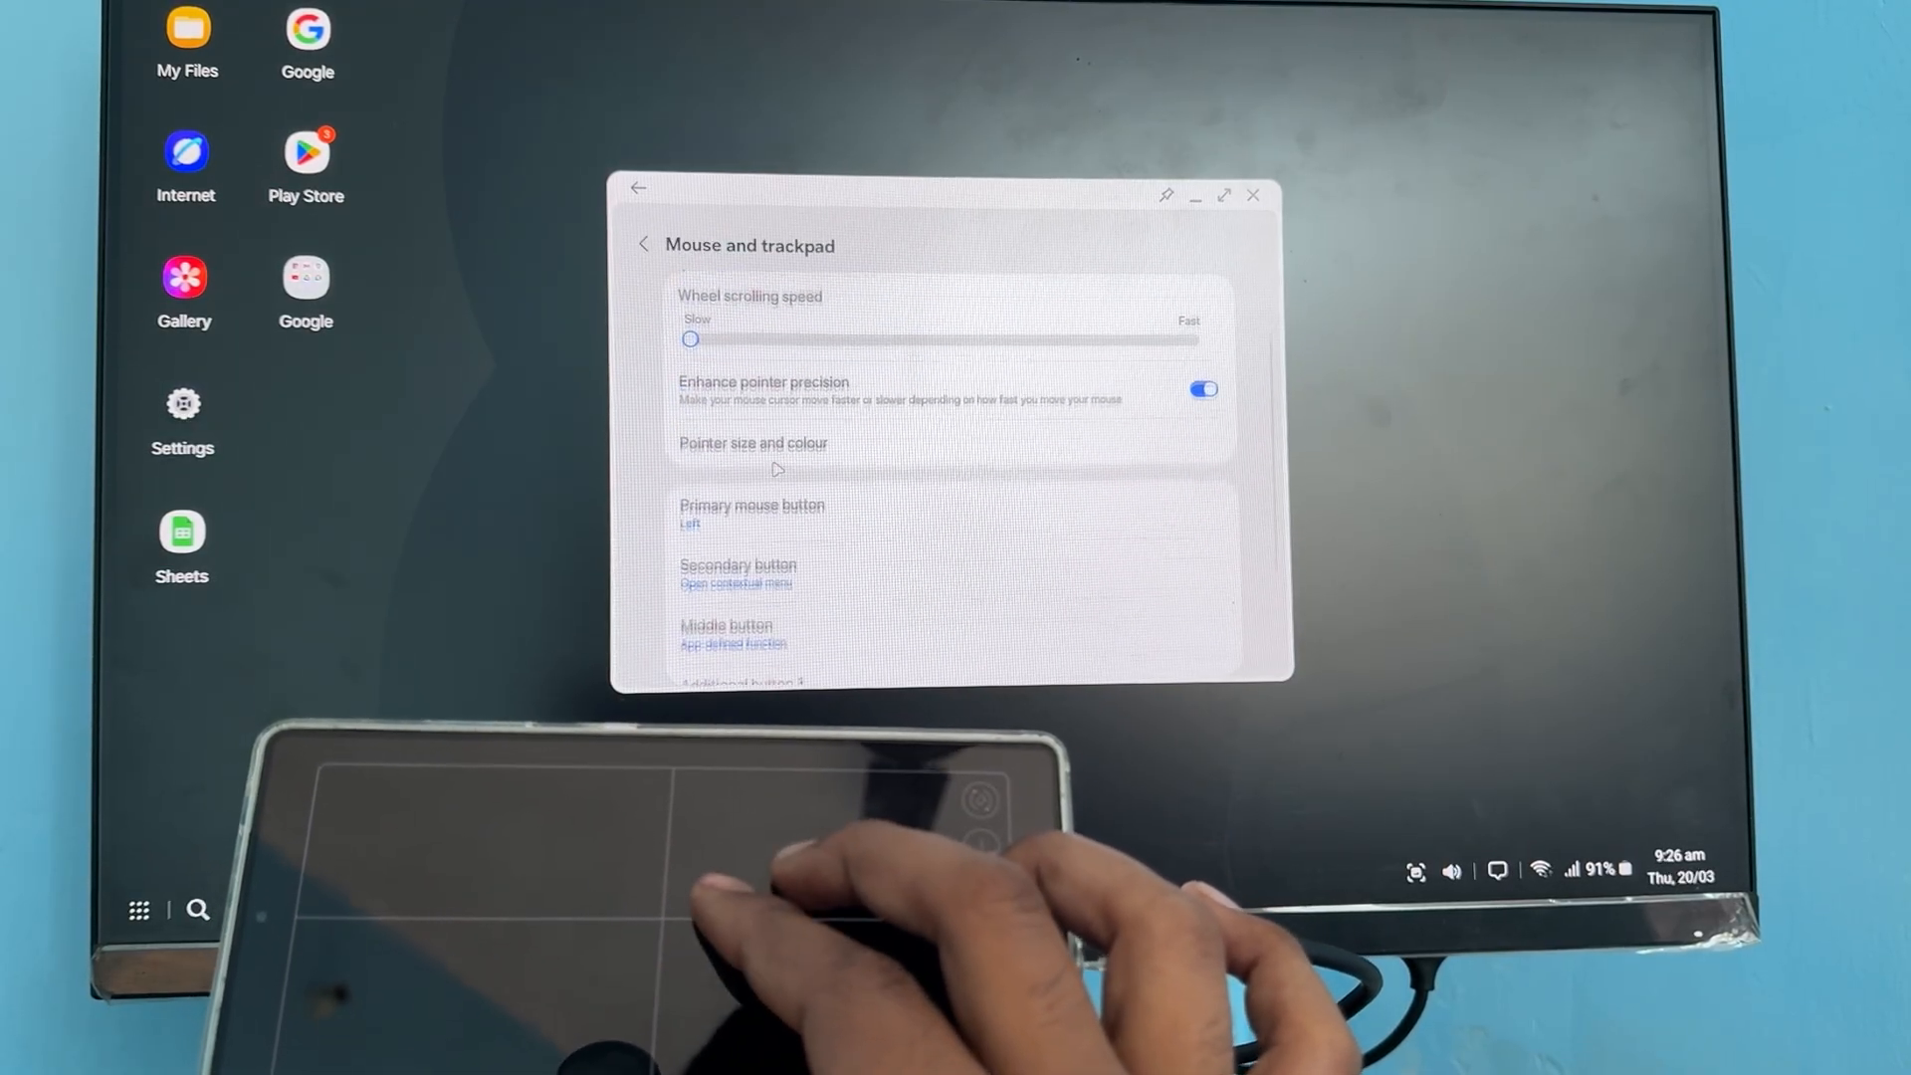
{"action": "scroll", "scroll_direction": "down", "scroll_amount": 3}
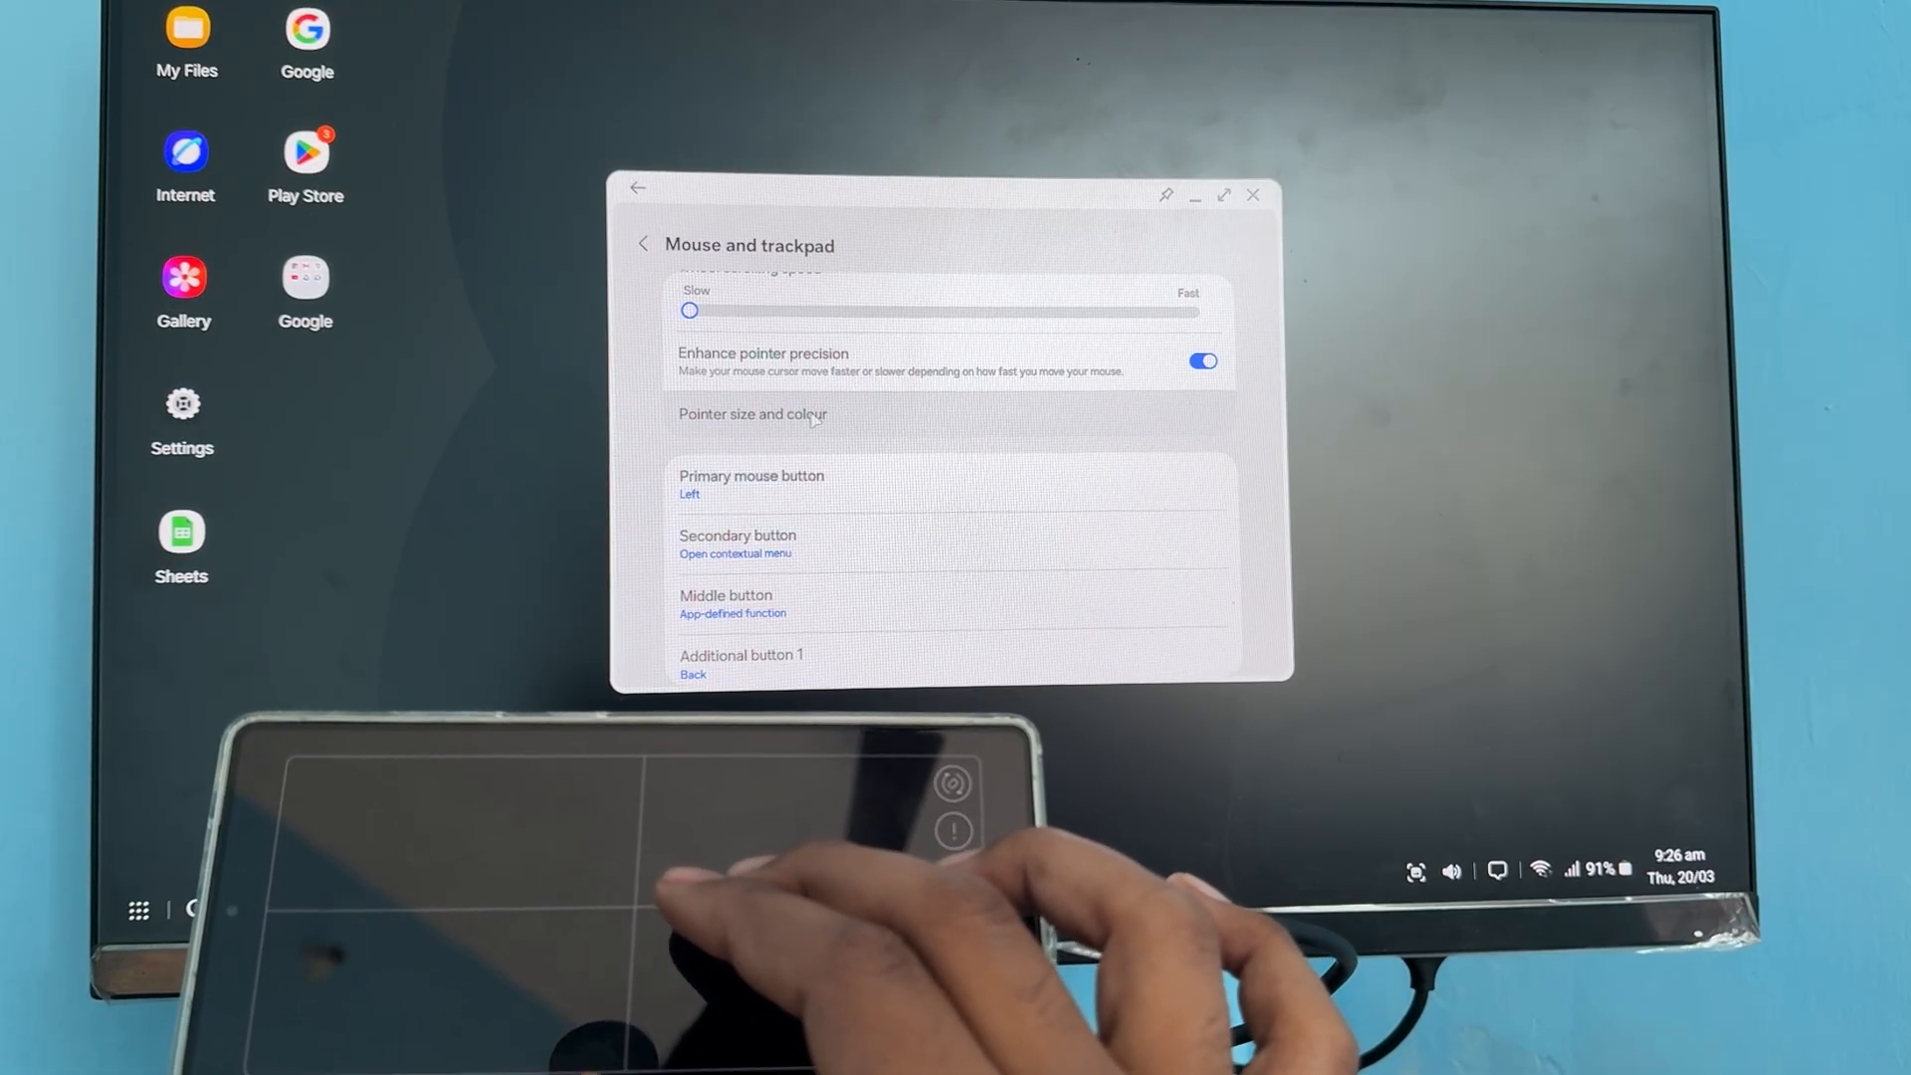
On the Pointer size and colour page, try red, then set the pointer colour to purple.
{"action": "left_click", "coordinate": [751, 414]}
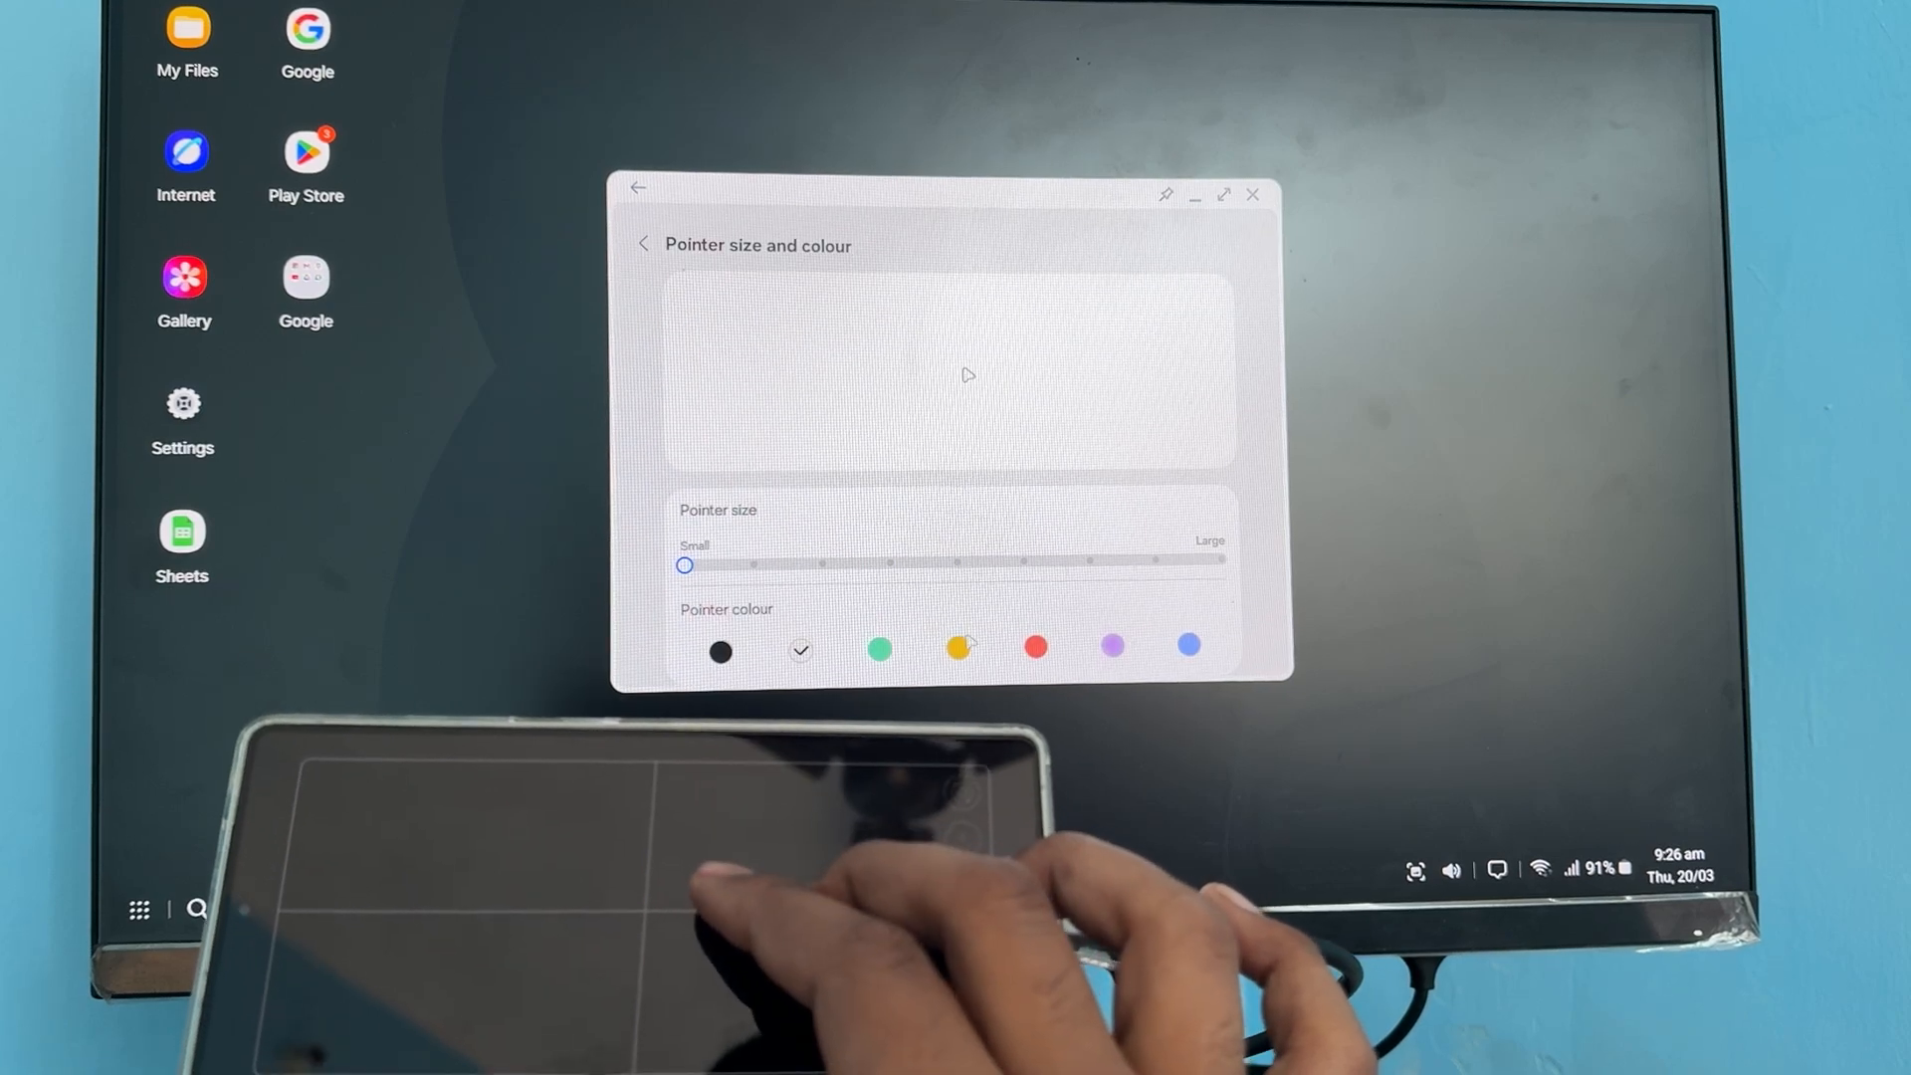
{"action": "left_click", "coordinate": [1035, 649]}
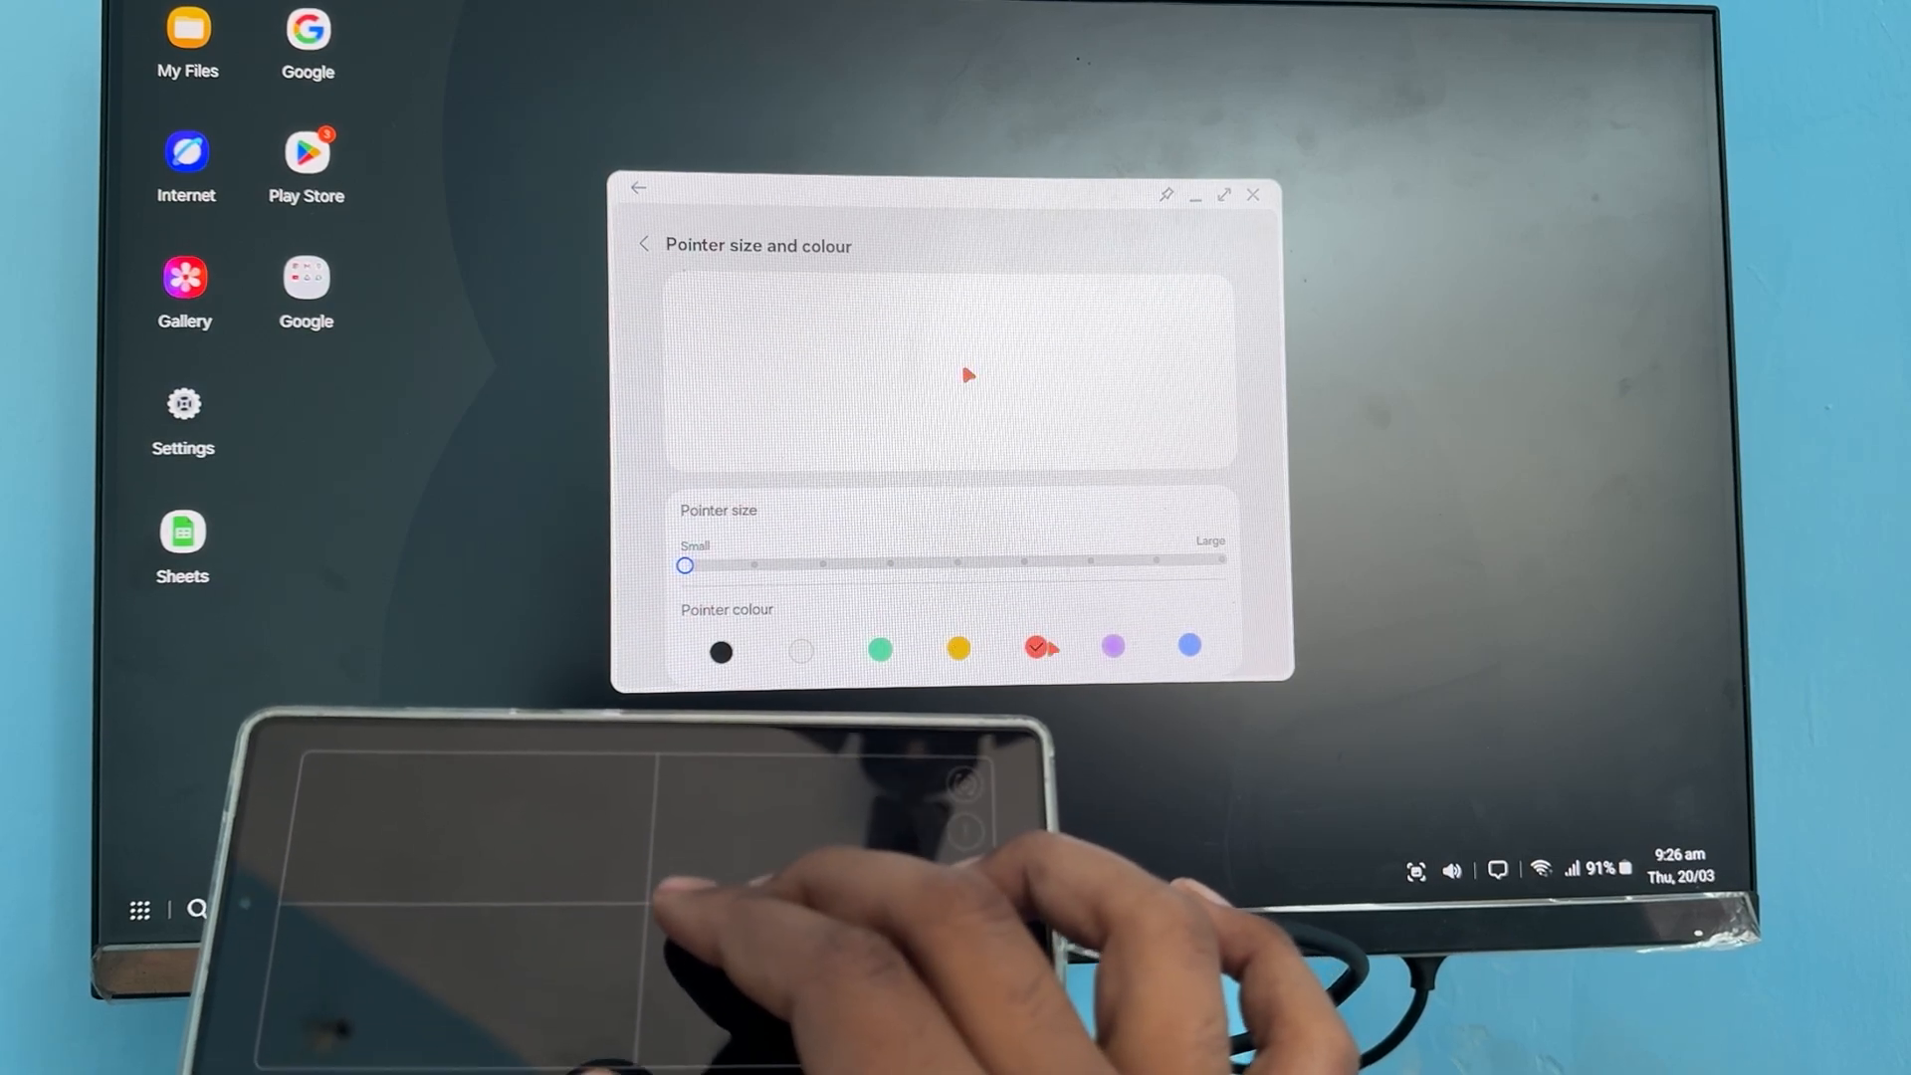
{"action": "left_click", "coordinate": [1110, 647]}
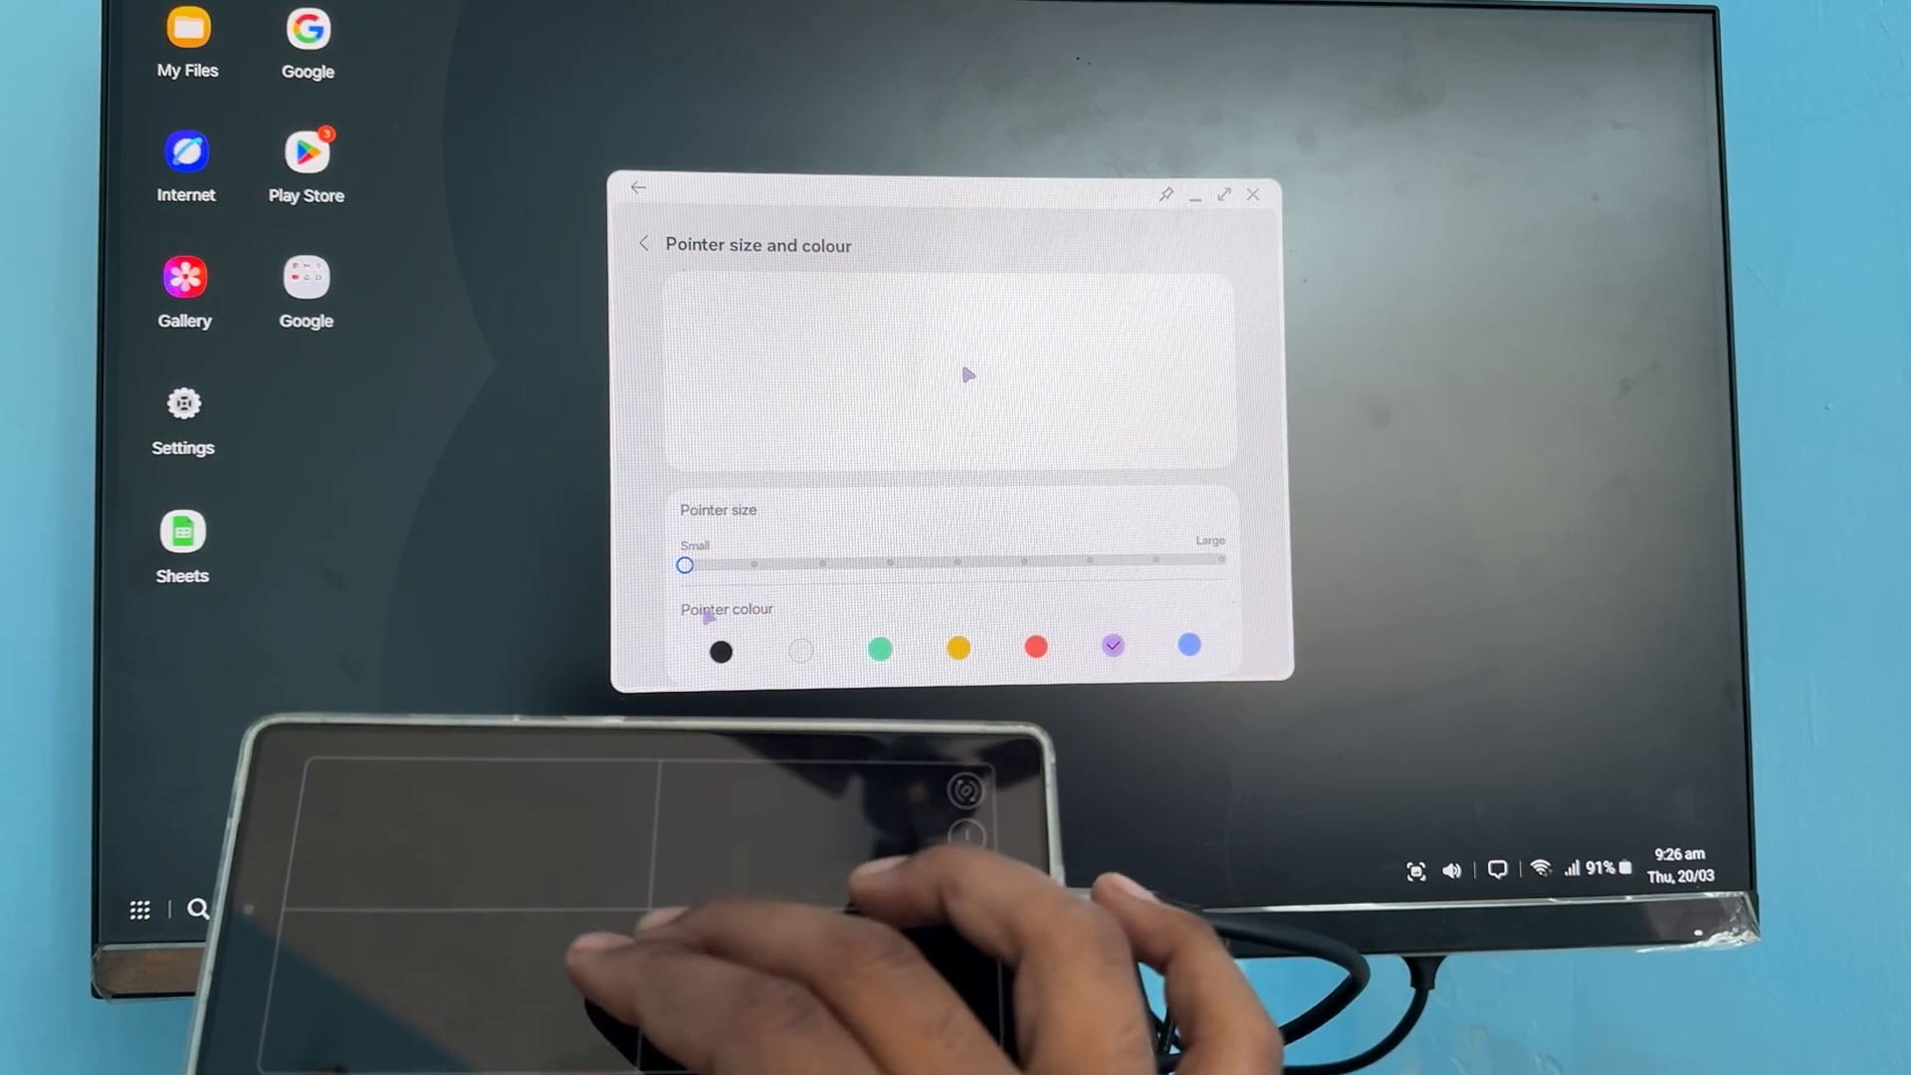